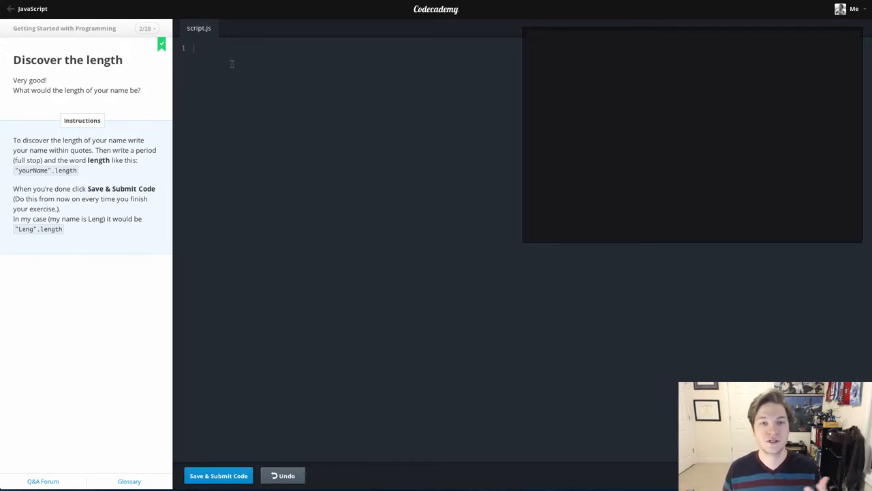
{"action": "mouse_move", "coordinate": [171, 109]}
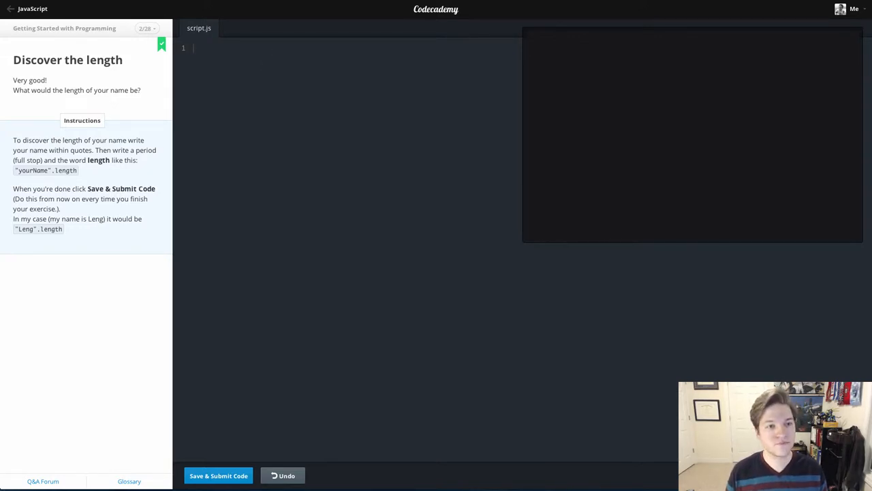
Type "profmikegreene" in double quotes on line 1 of script.js.
{"action": "type", "text": "\""}
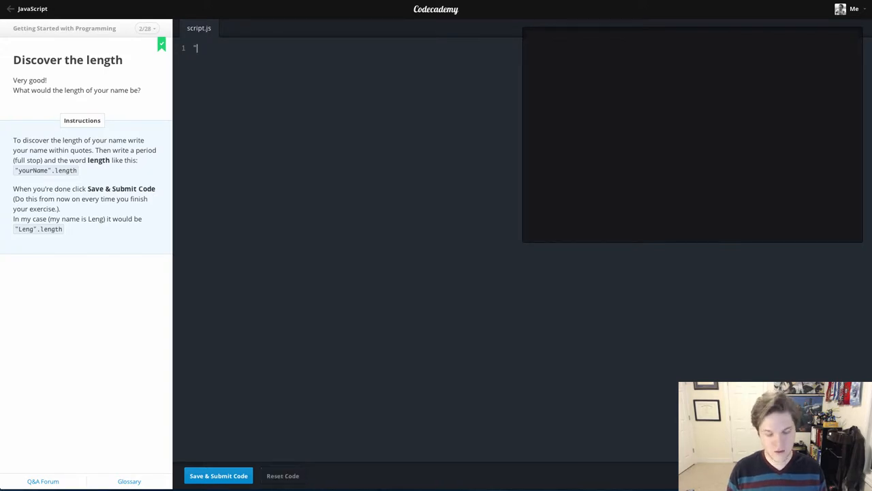
{"action": "type", "text": "profmikegreene"}
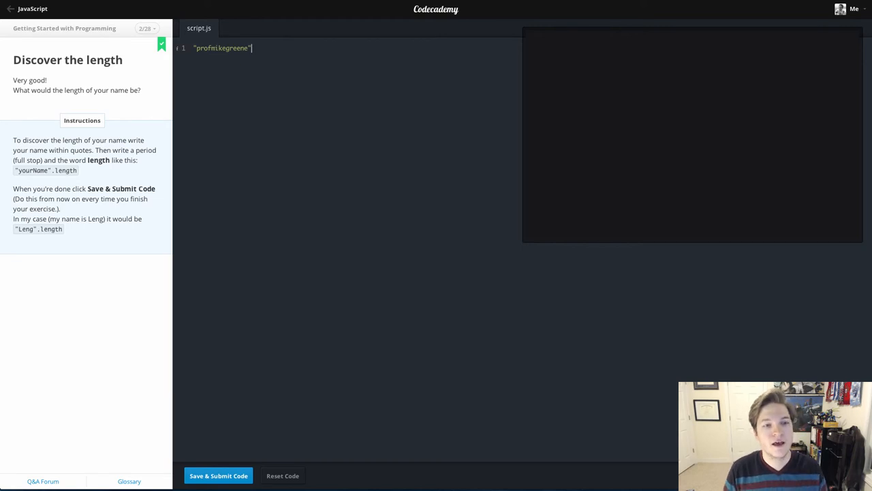
Append .length to the string and submit, producing output 14.
{"action": "type", "text": ".l"}
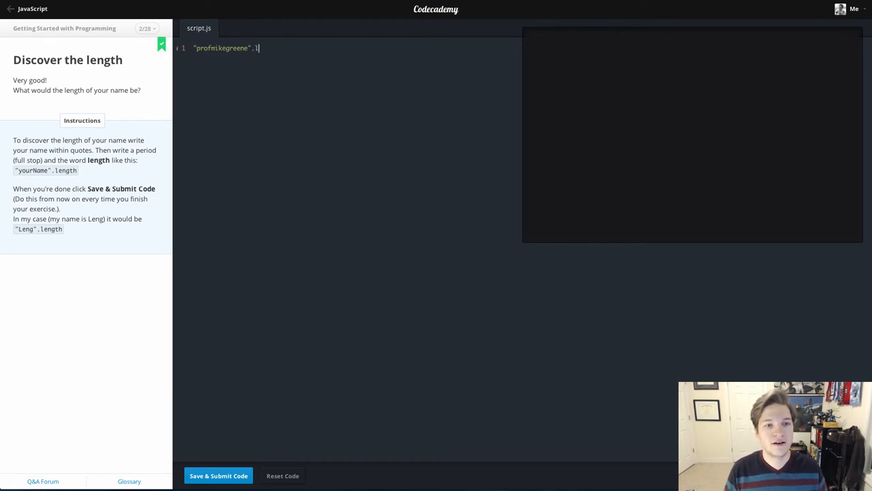
{"action": "type", "text": "ength"}
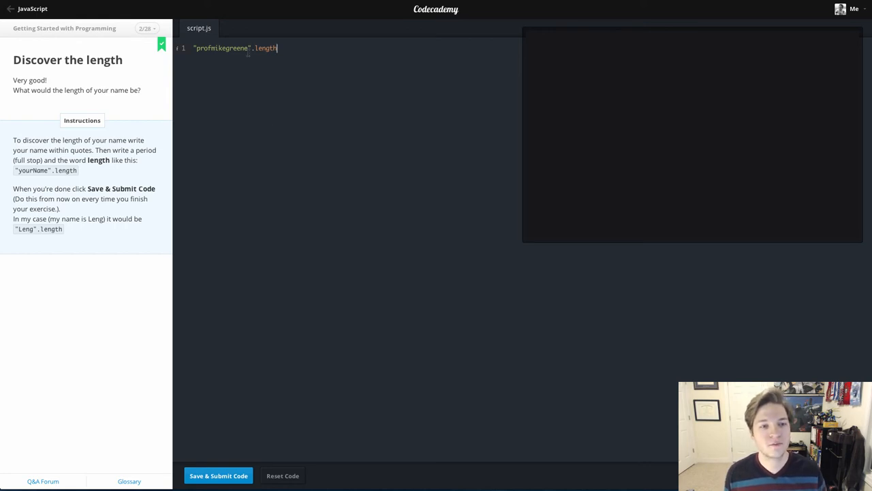
{"action": "mouse_move", "coordinate": [240, 268]}
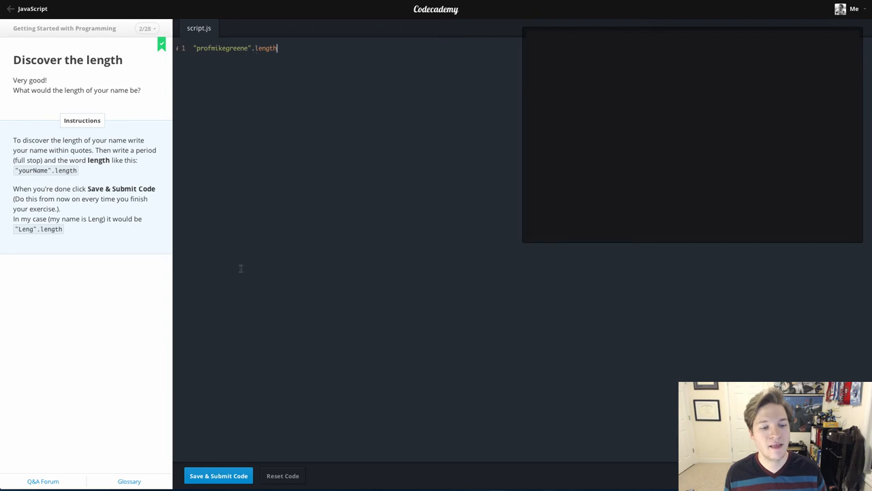
{"action": "left_click", "coordinate": [218, 475]}
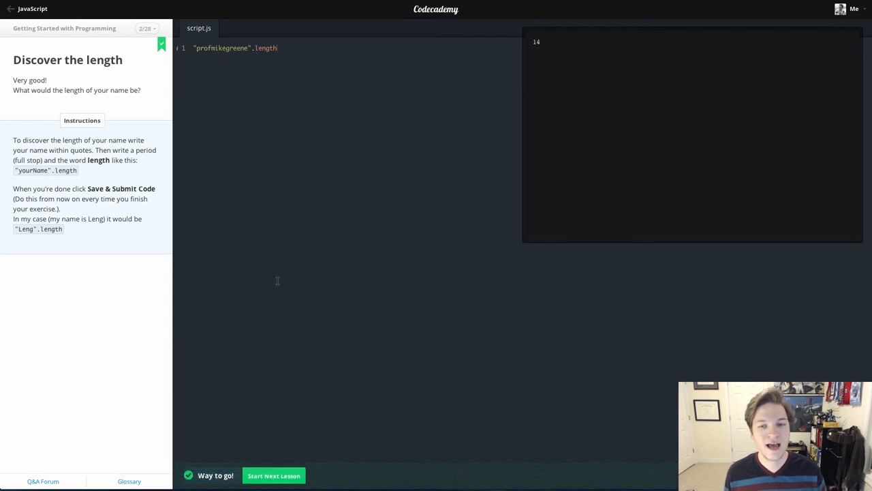